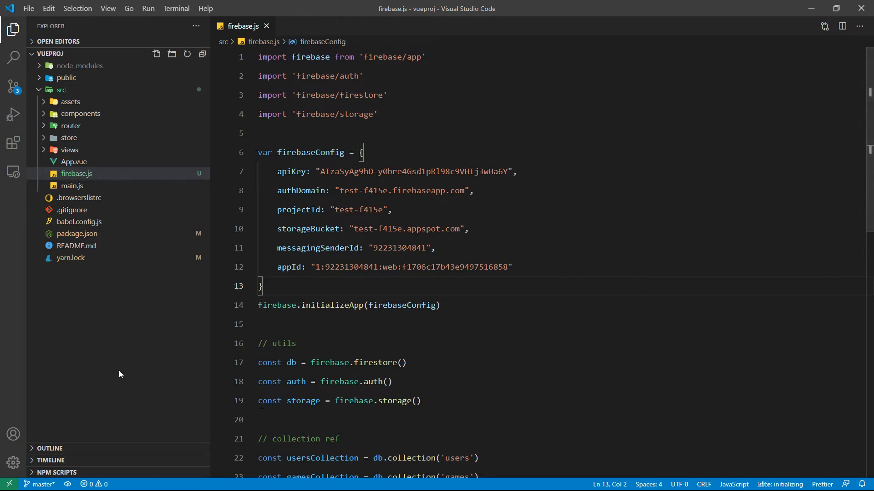
Step: In src/store/index.js add the line import * as fb from '../firebase'
click(68, 137)
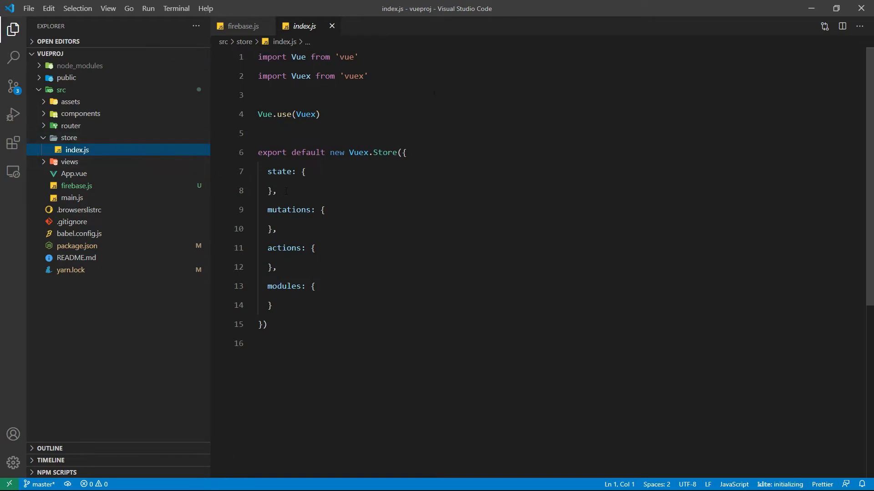
key(Enter)
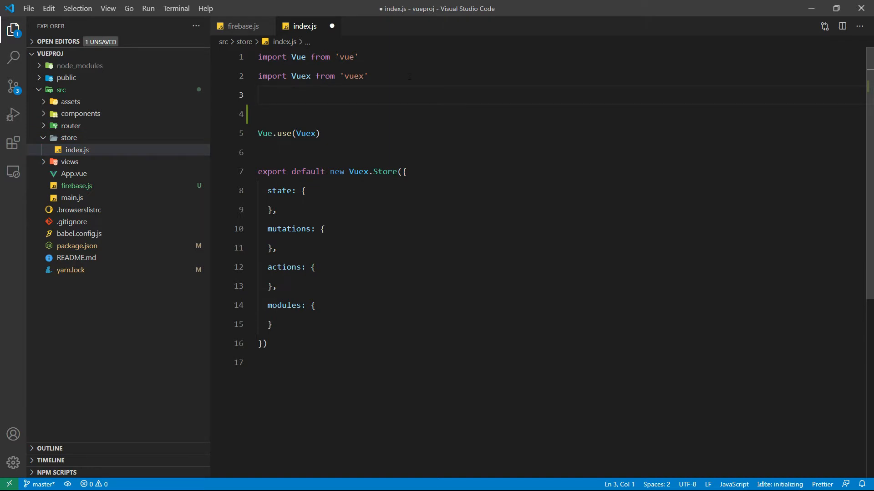
text(import)
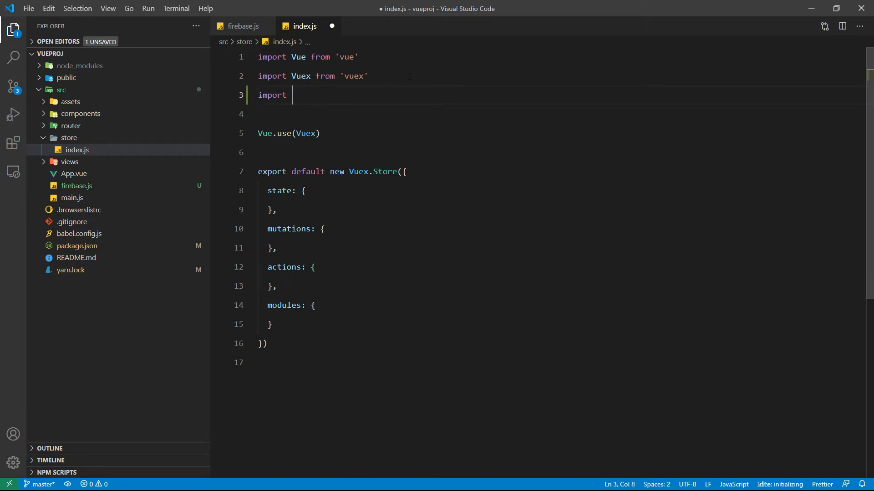
text(* as)
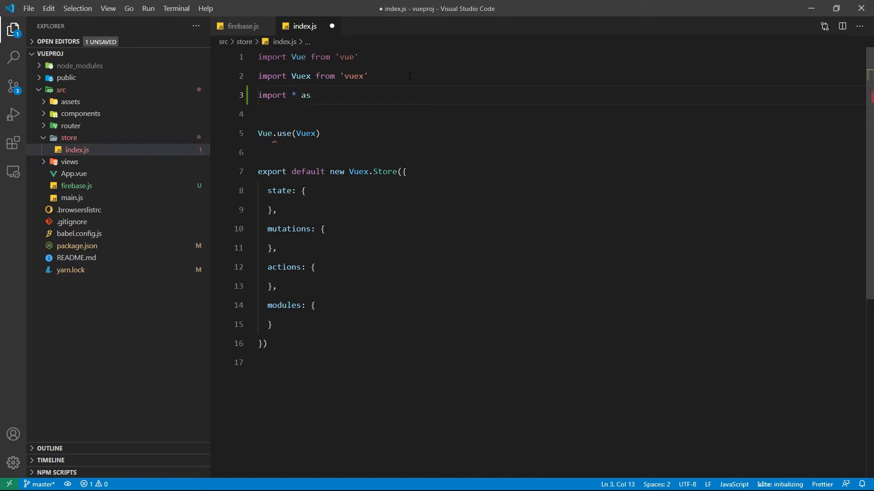
text(fb from)
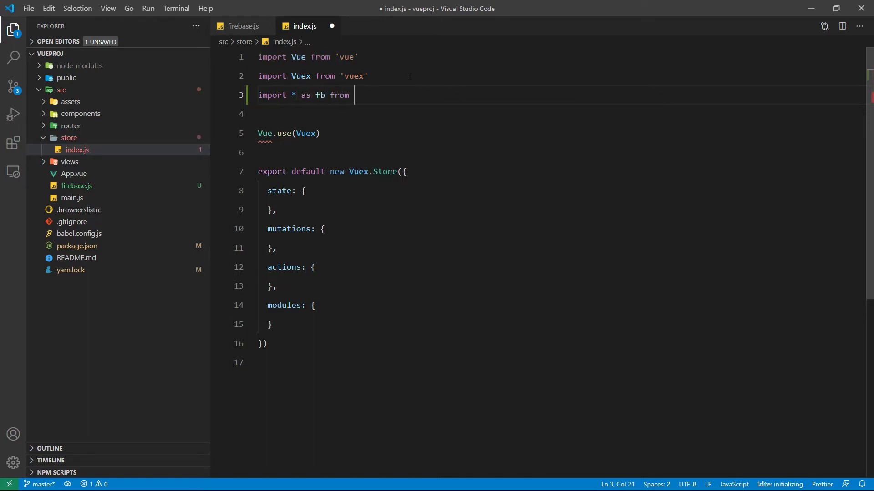
text('../fi)
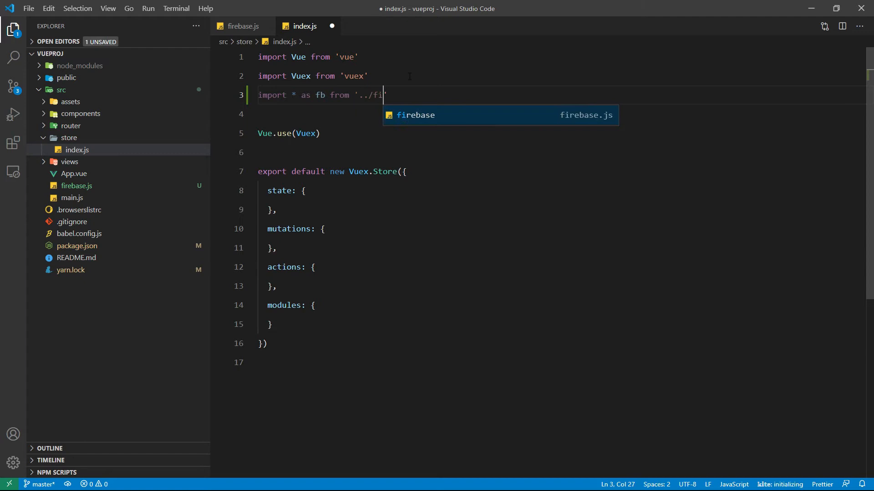
key(Enter)
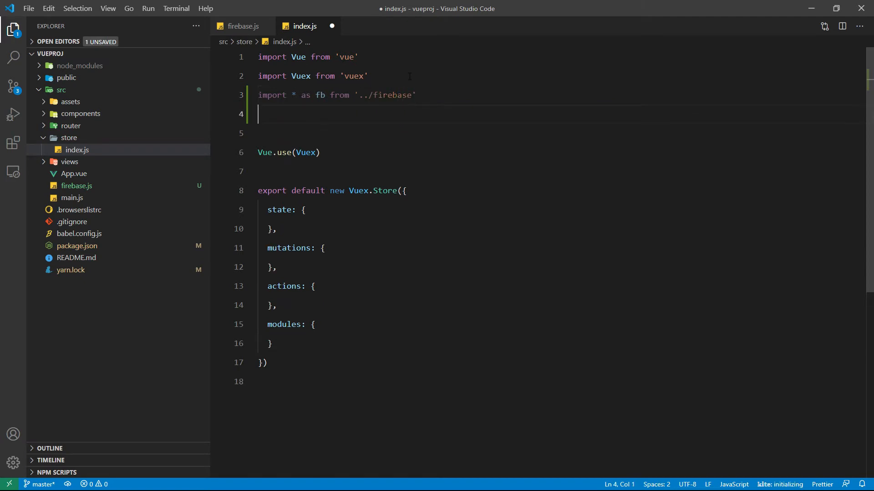
Step: Add the line import router from '../router/index' below it
text(import rou)
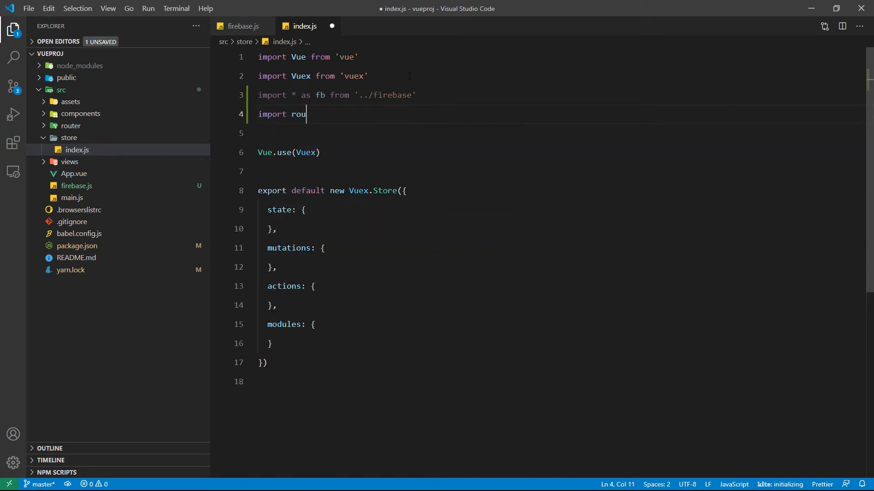
text(ter from)
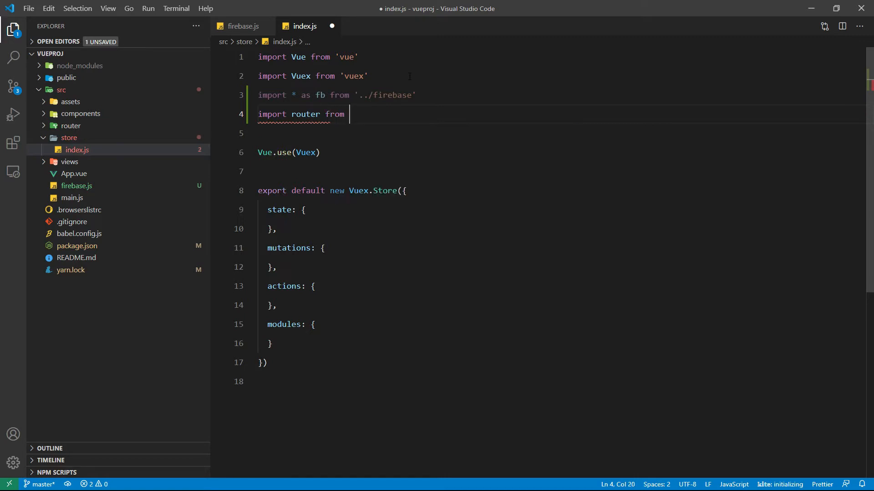
text('../r)
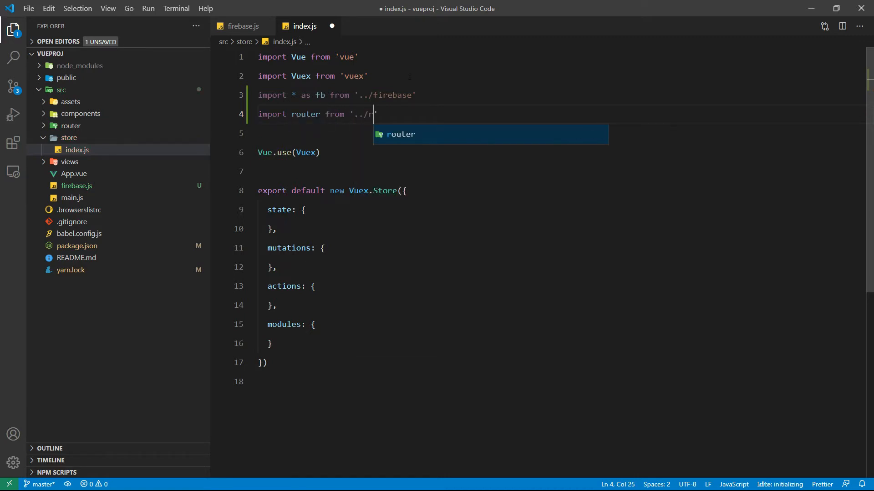
text(outer/)
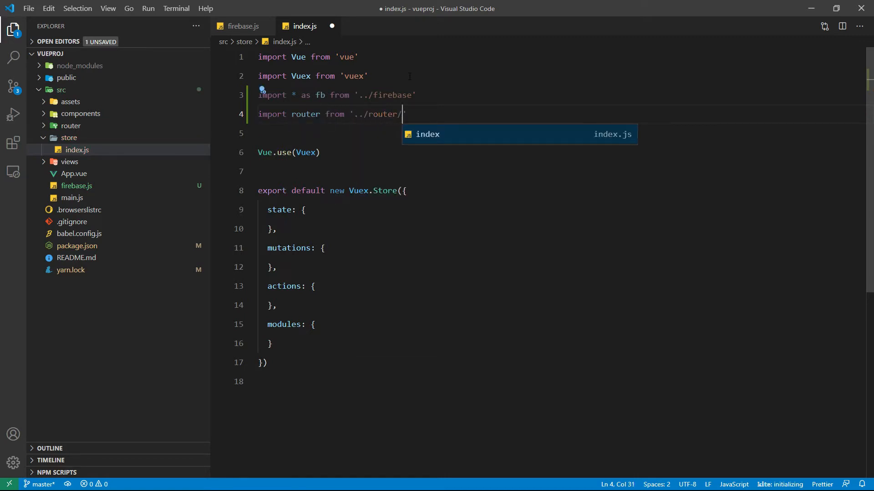
key(Tab)
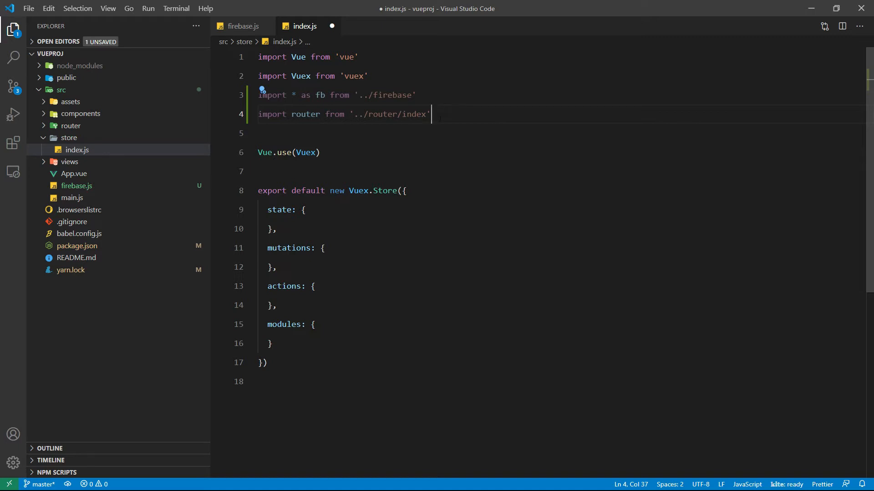
Step: Inside state add userProfile: {}, and isAuthenticated: false
click(303, 209)
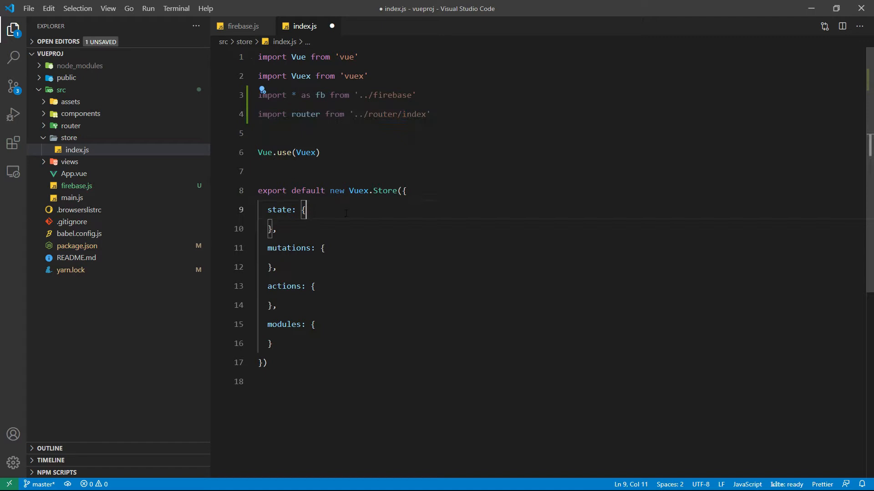
key(Enter)
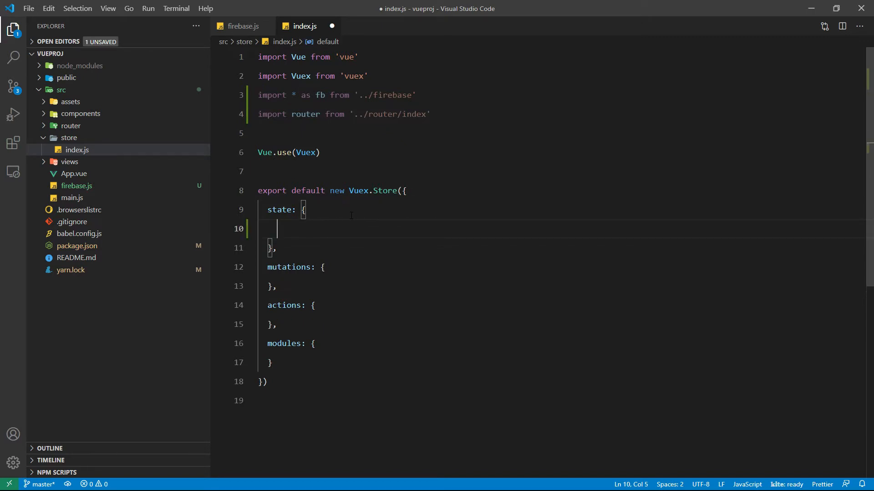
text(userProfile:)
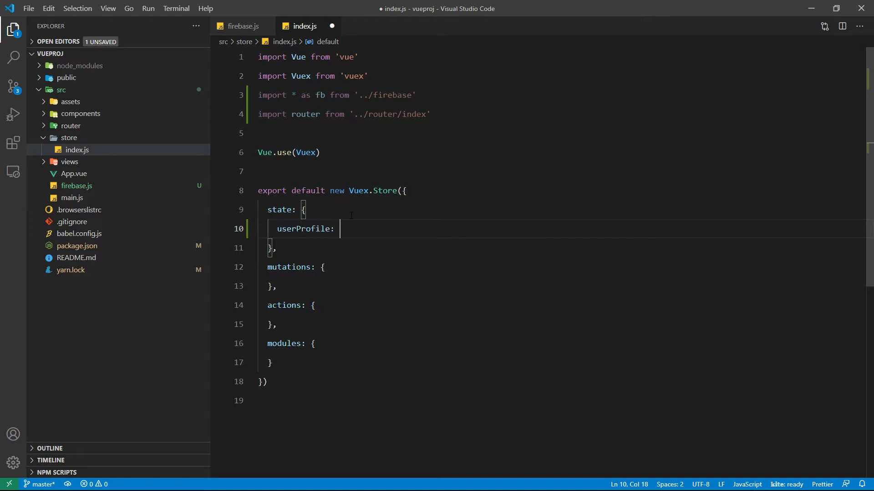
text({},)
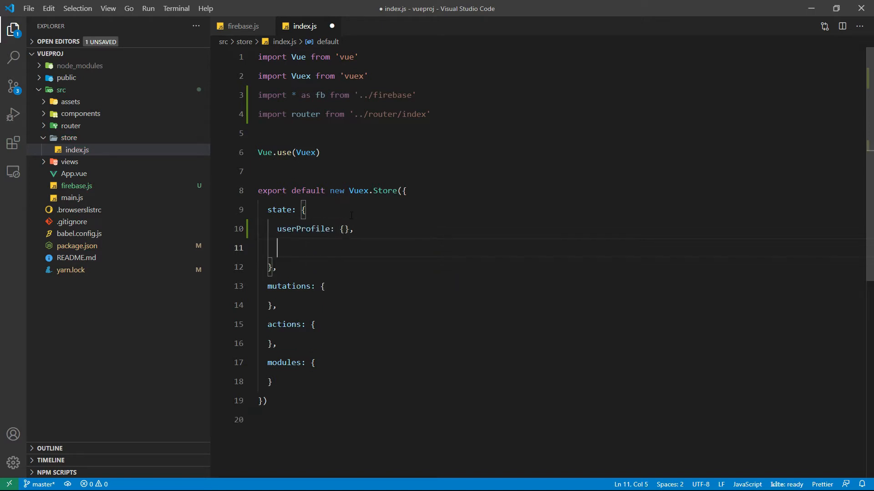
text(isAuthenticated)
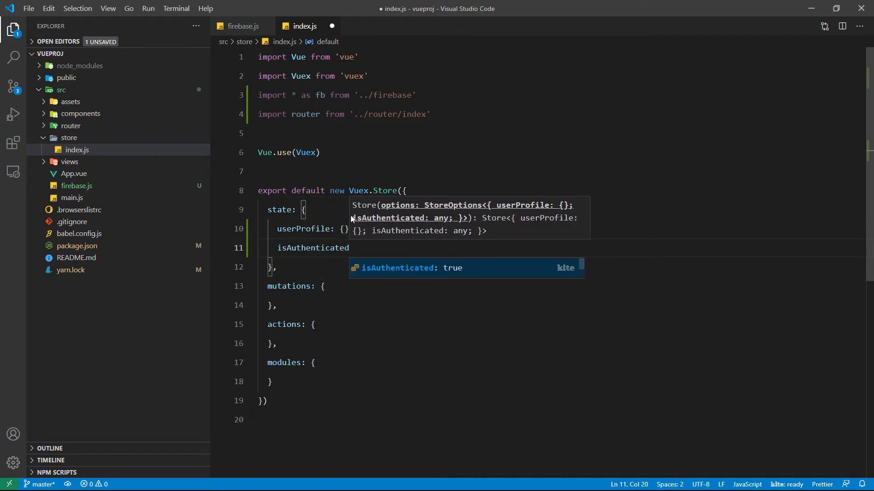
text(: false)
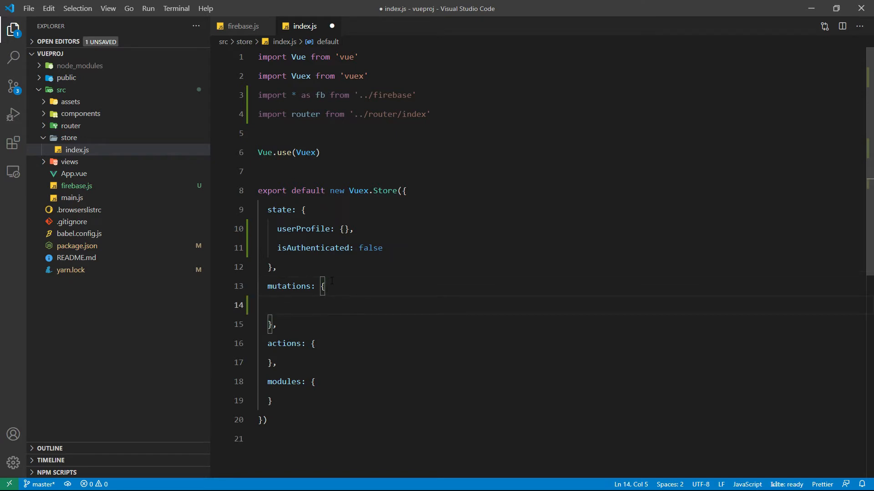
Step: Declare the mutation setUserProfile(state, val, authState) with an empty body
text(set)
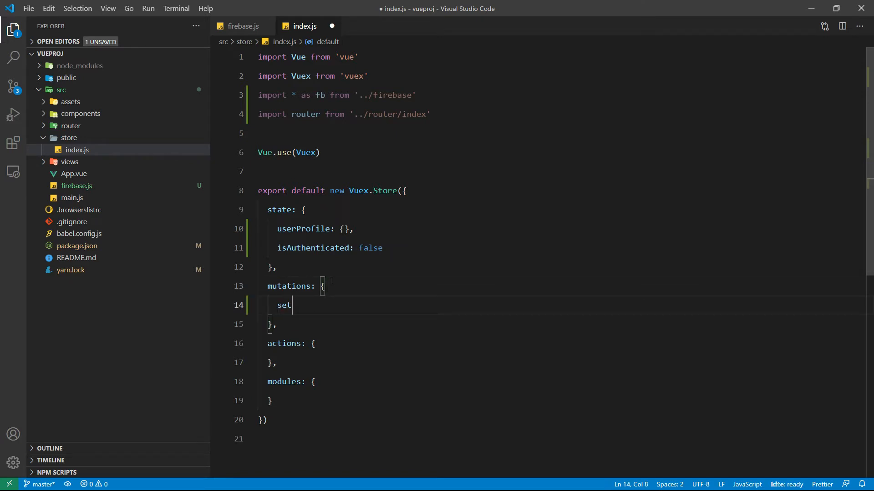
text(User)
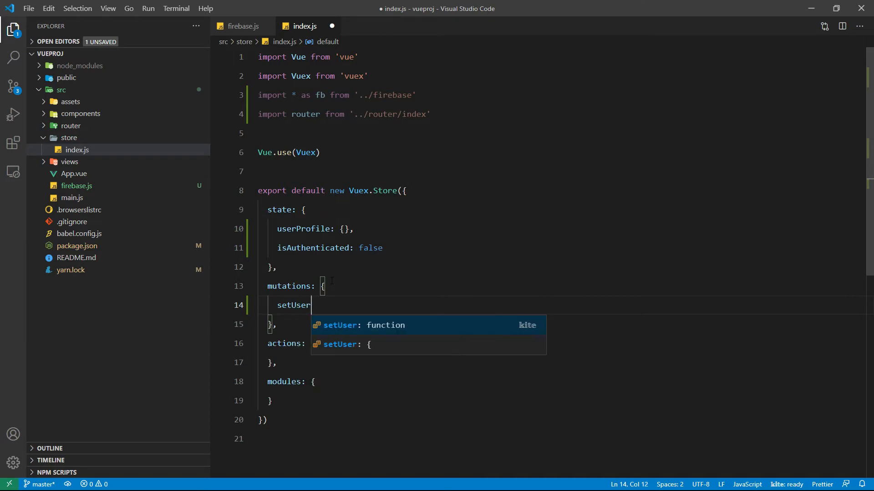
text(Profile())
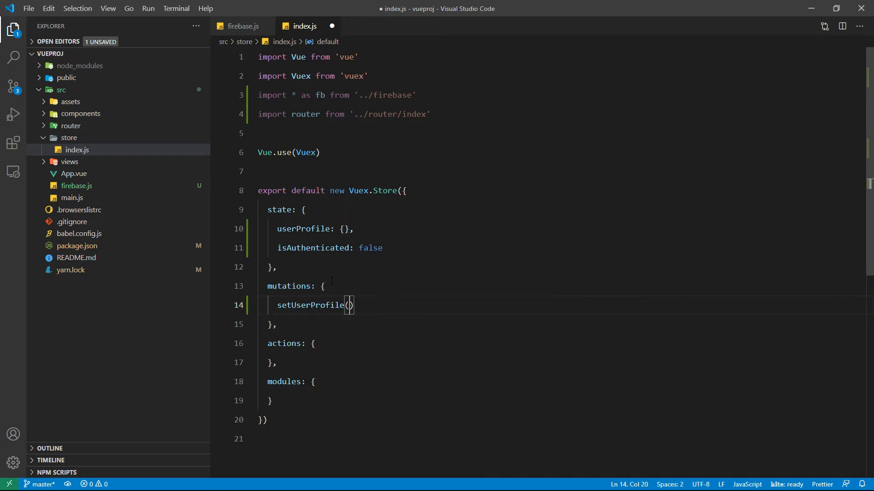
text(state,)
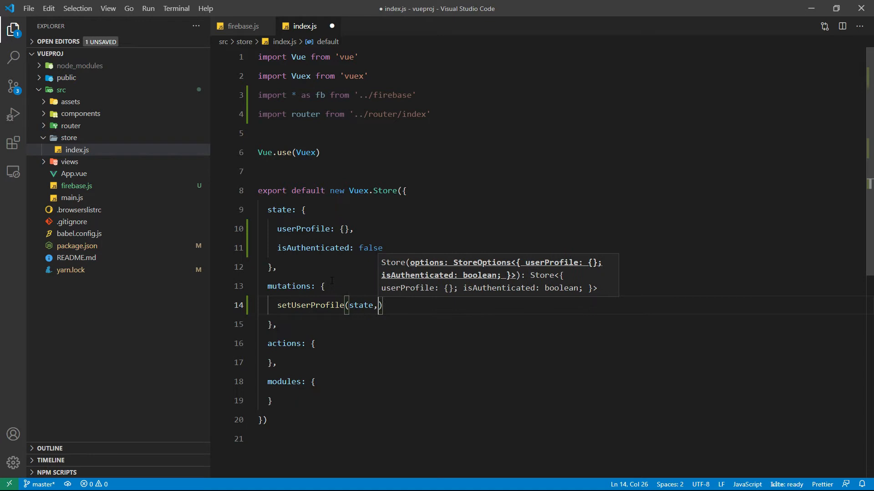
text(val,)
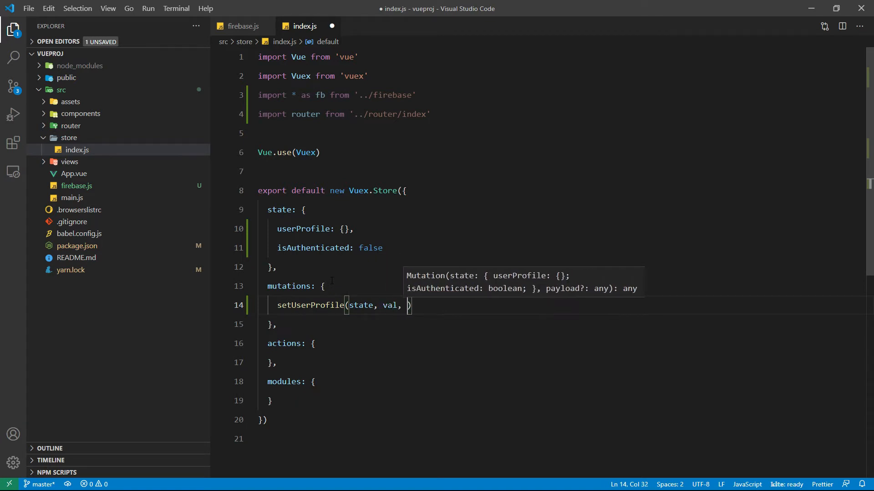
text(authState)
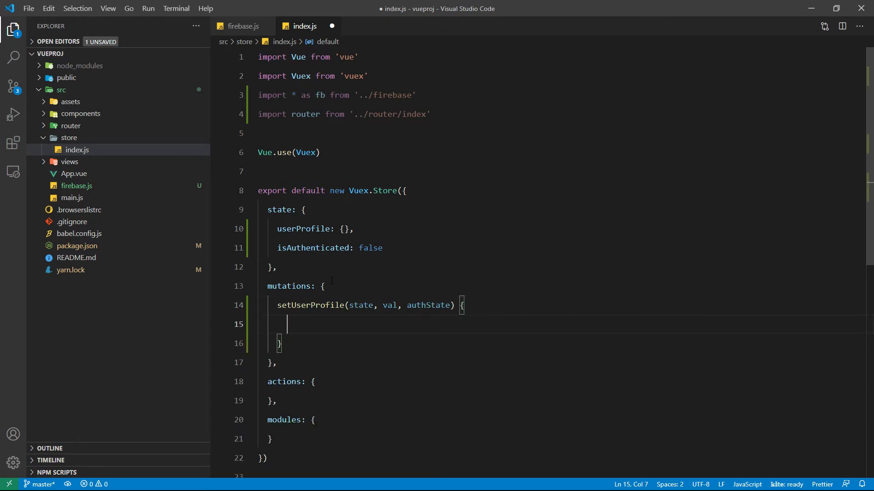
text(t)
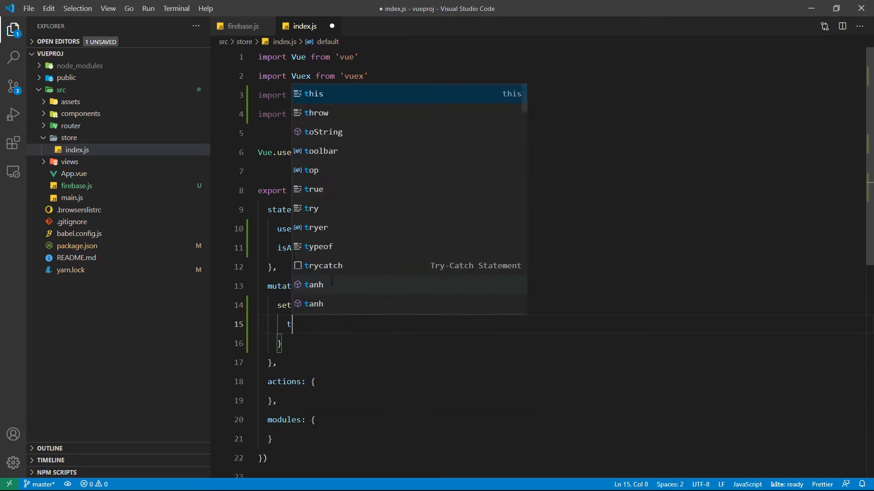
Step: Fill the body to toggle state.isAuthenticated and set state.userProfile = val, then save
text(state.isAuthenticated =)
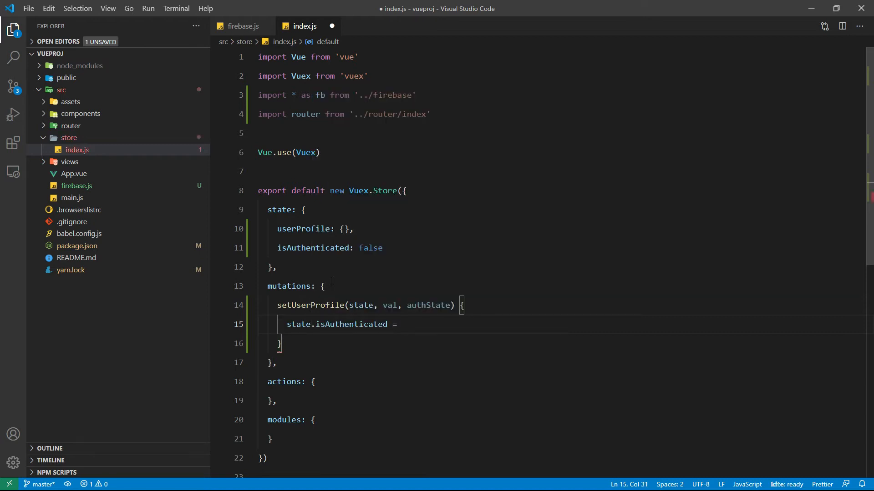
text(!state.)
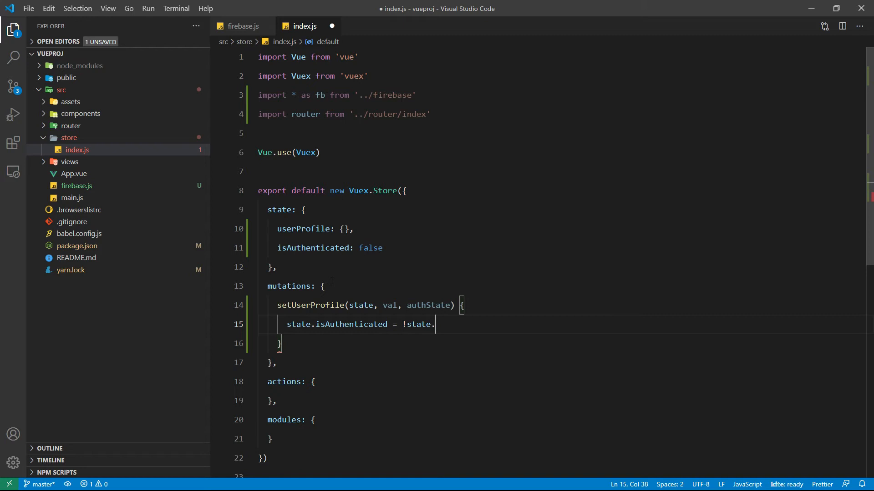
text(isAuthenticated)
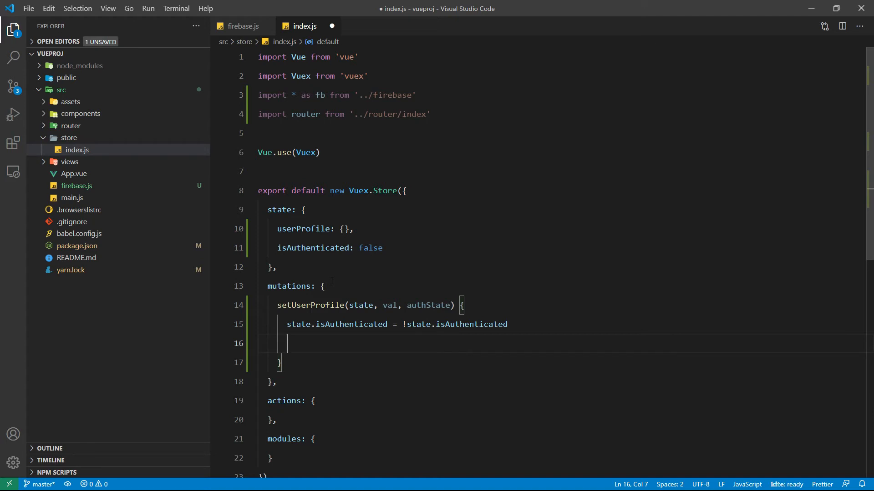
text(state.user)
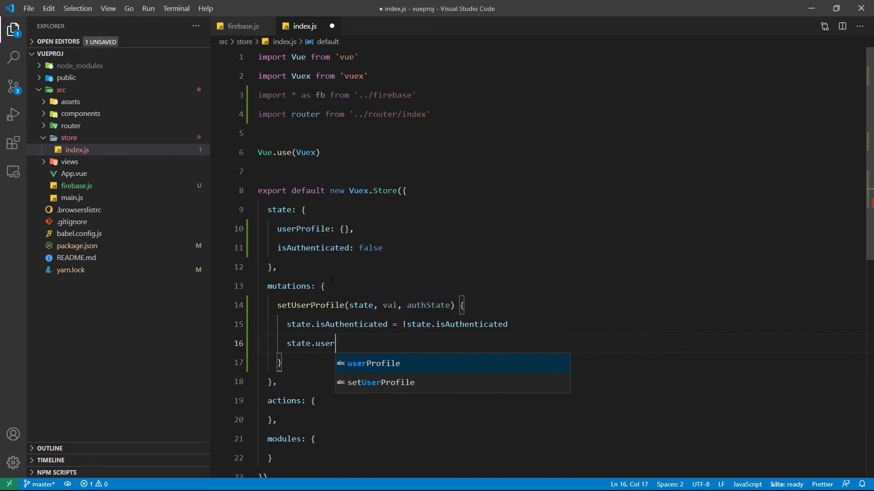
text(Profile = val)
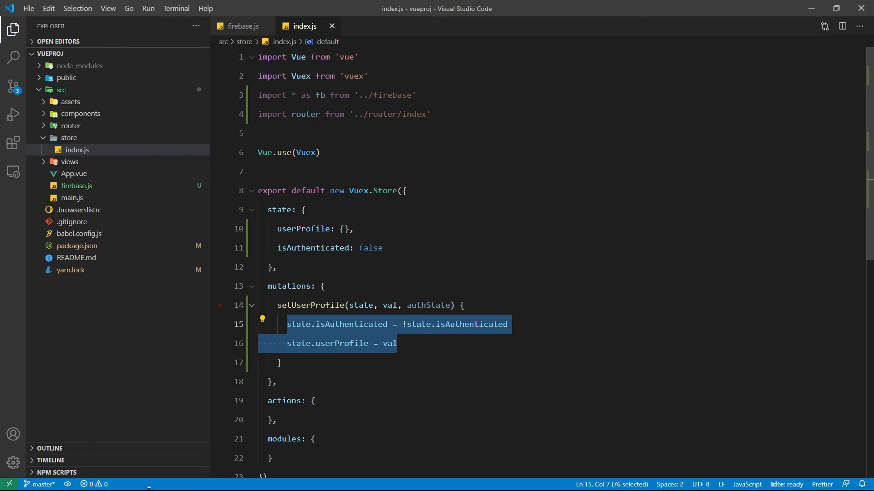
click(10, 482)
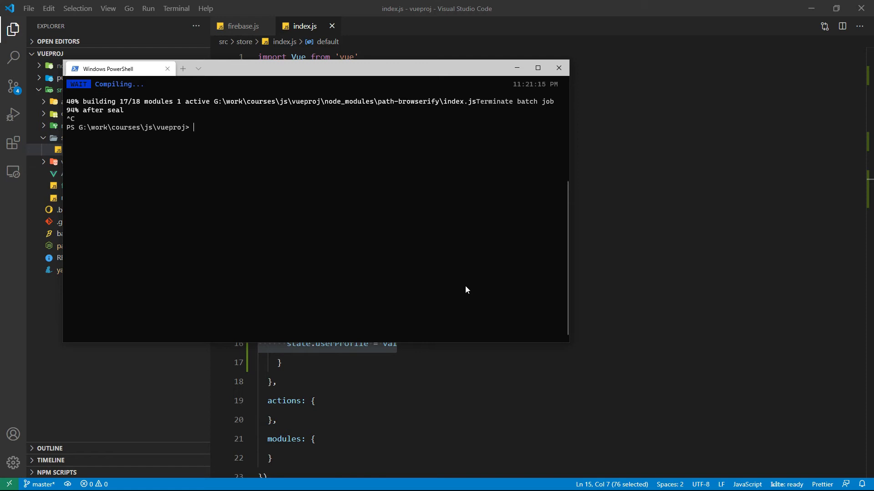
Step: Run 'vue add vuetify' so the plugin installs and asks for a preset
text(v)
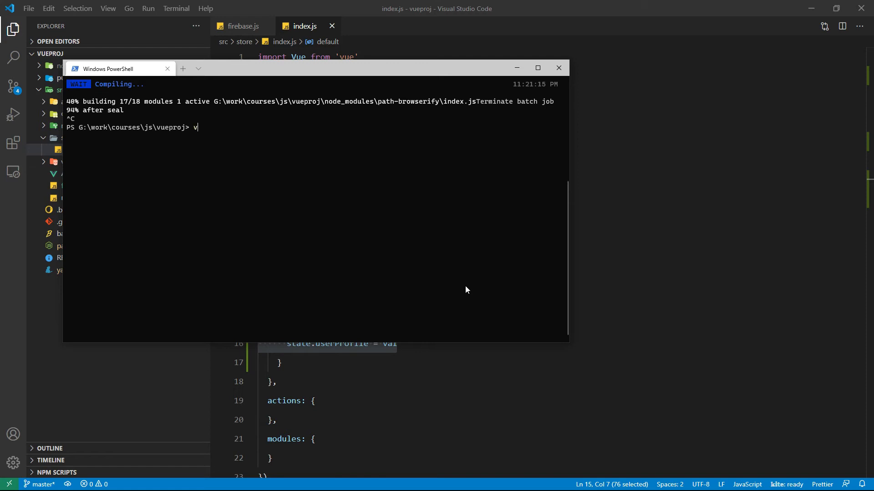
text(ue add vuetify)
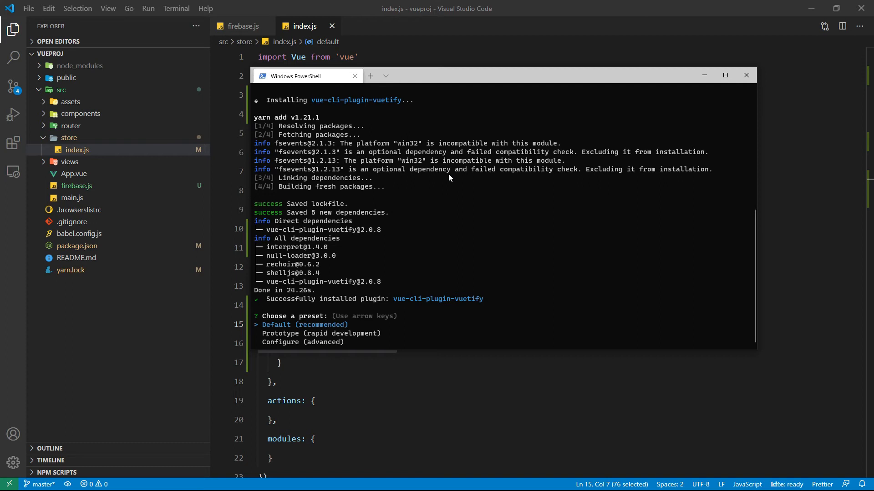
Step: Choose the Default (recommended) preset and check the generated src/plugins folder
key(down)
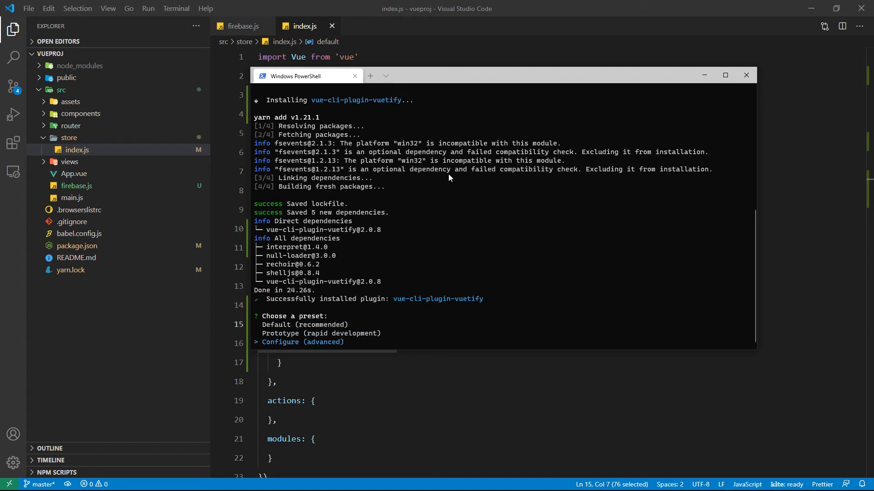
key(up)
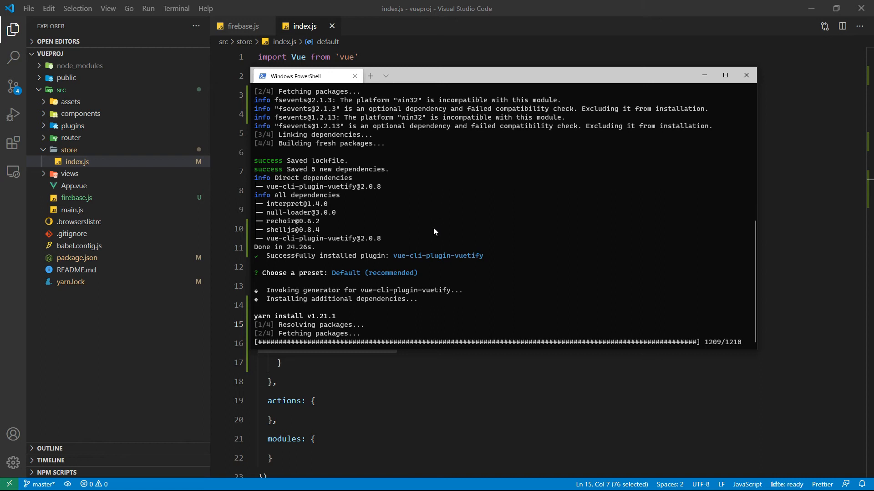
mouse_move(506, 254)
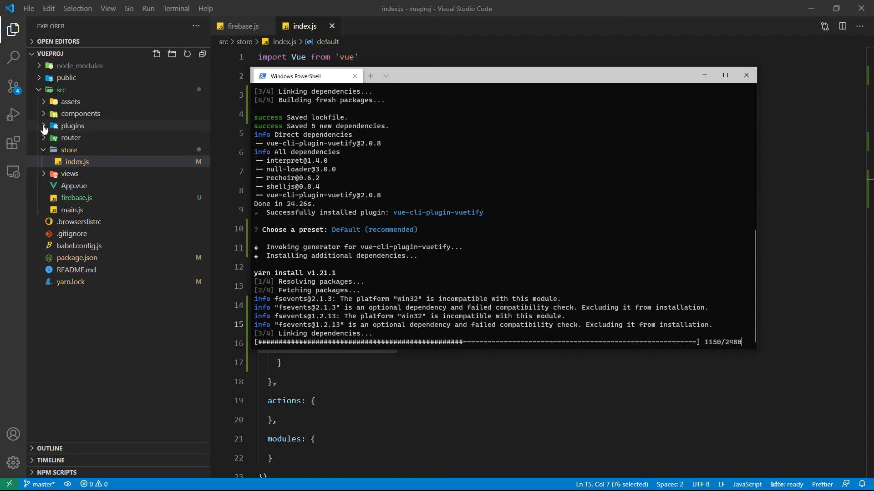
click(72, 126)
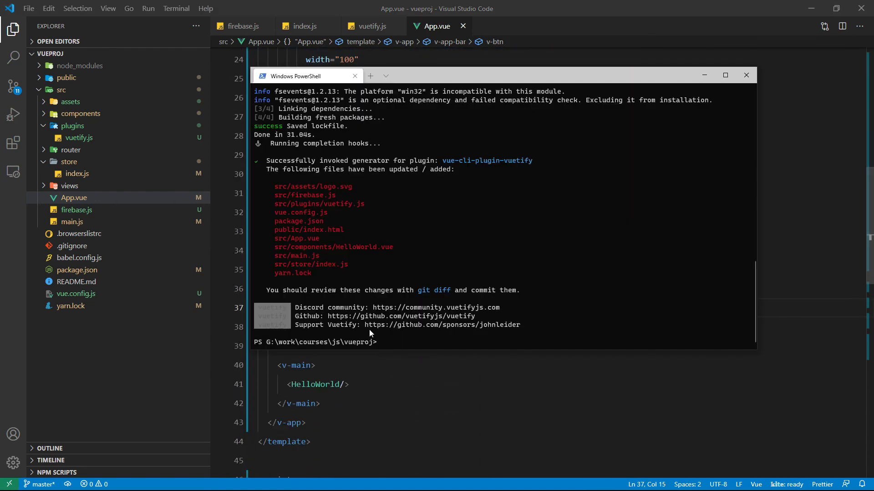
mouse_move(398, 338)
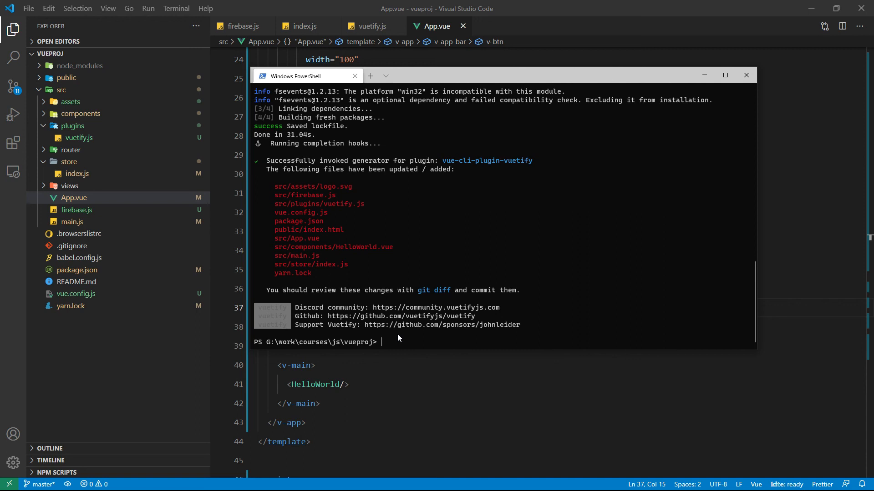
Step: Run 'yarn serve' to start the dev server at localhost:8080
text(yarn serve)
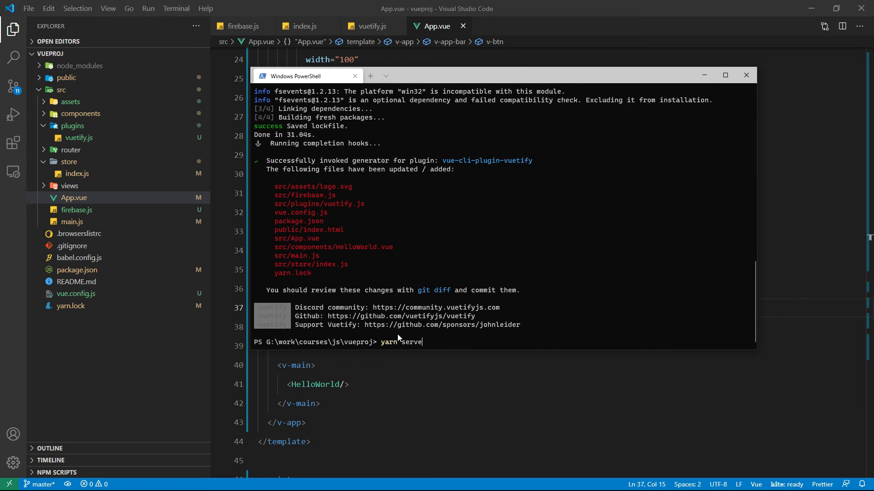
key(enter)
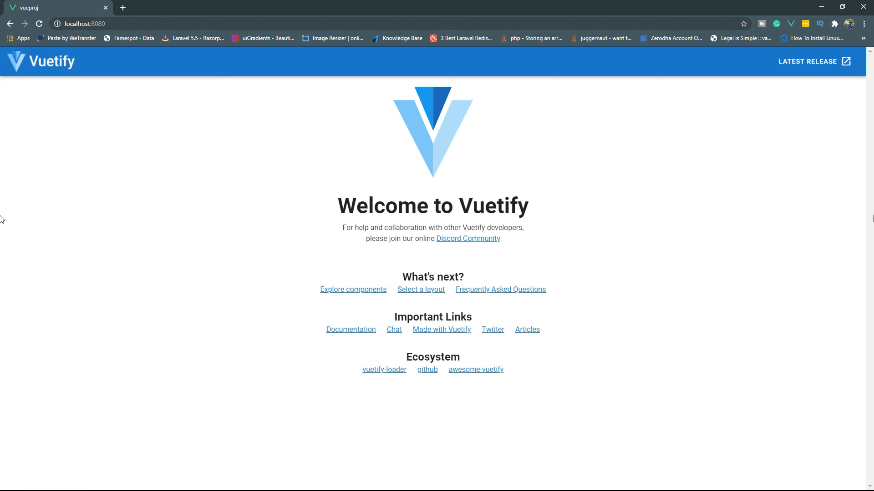
mouse_move(869, 216)
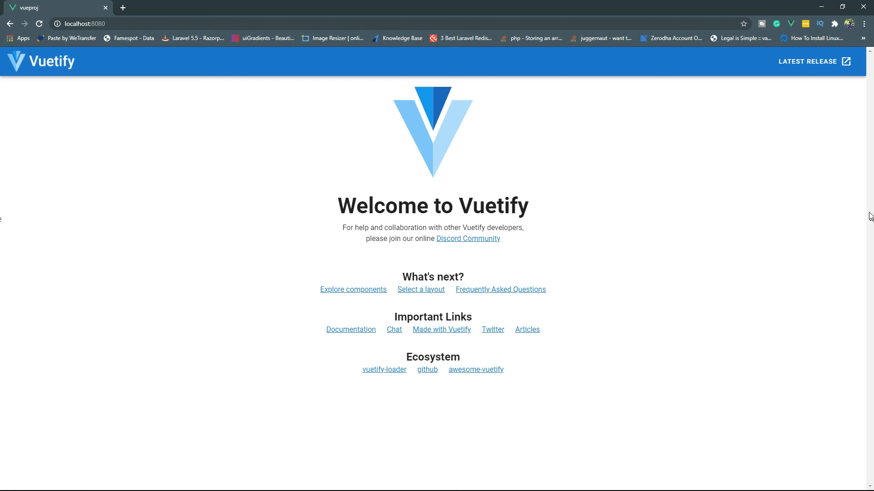
mouse_move(395, 330)
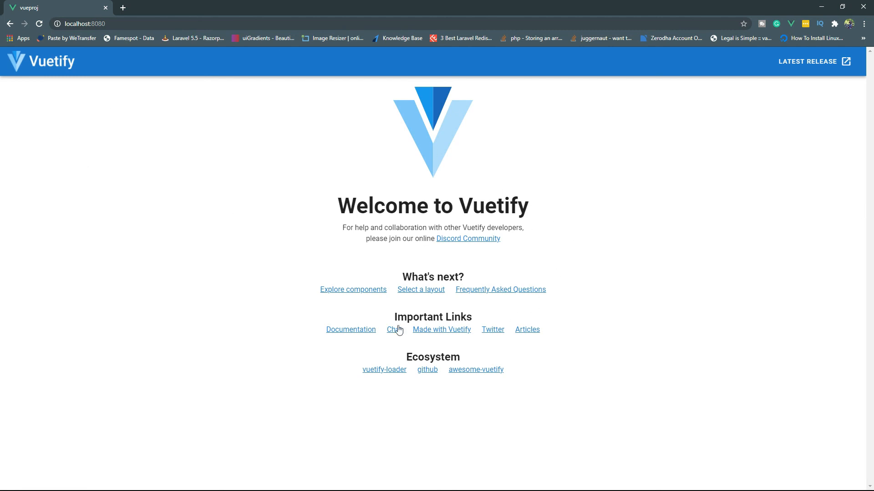
mouse_move(507, 412)
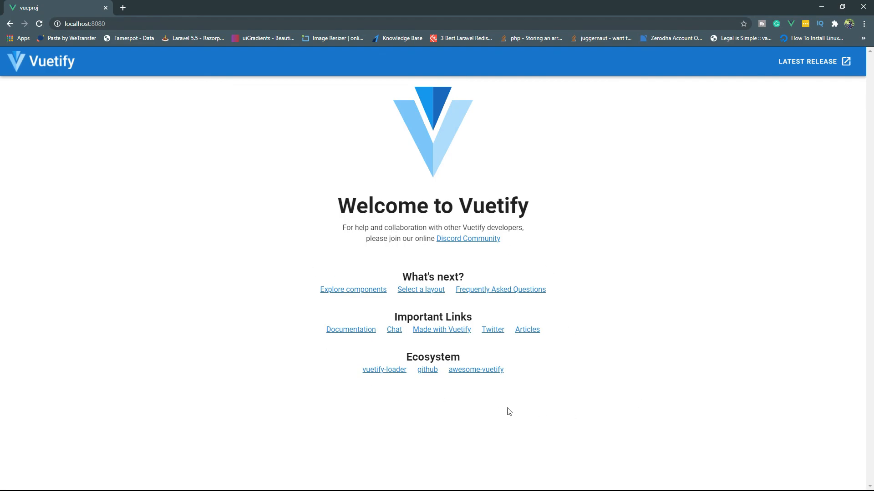